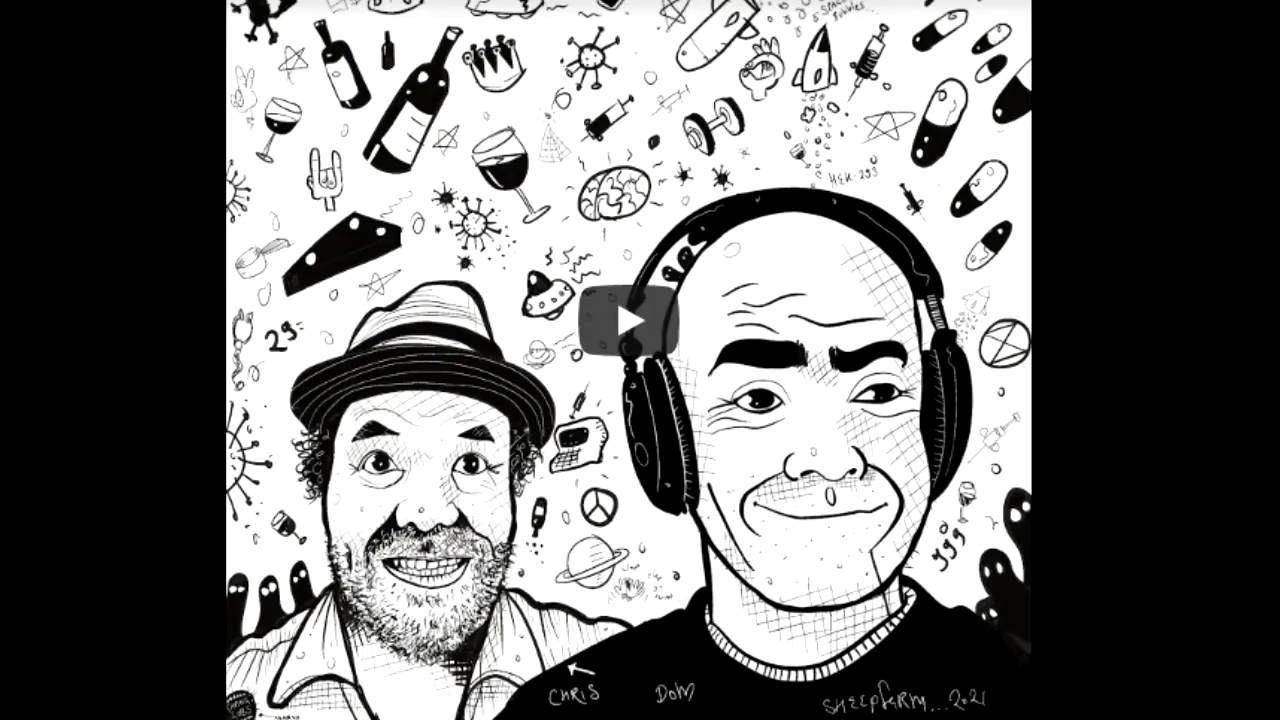
Advance the video from the two-hosts podcast illustration to the Sheepfarm 'Don't Believe' banner
{"action": "left_click", "coordinate": [632, 320]}
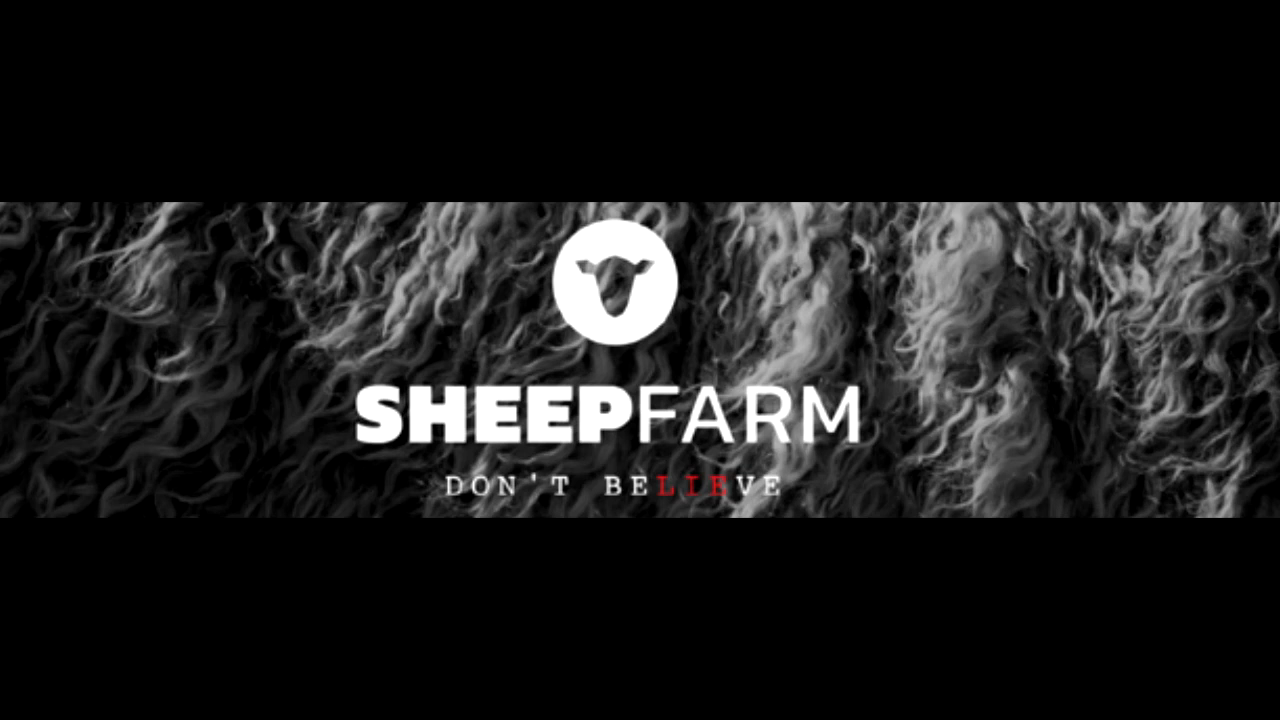